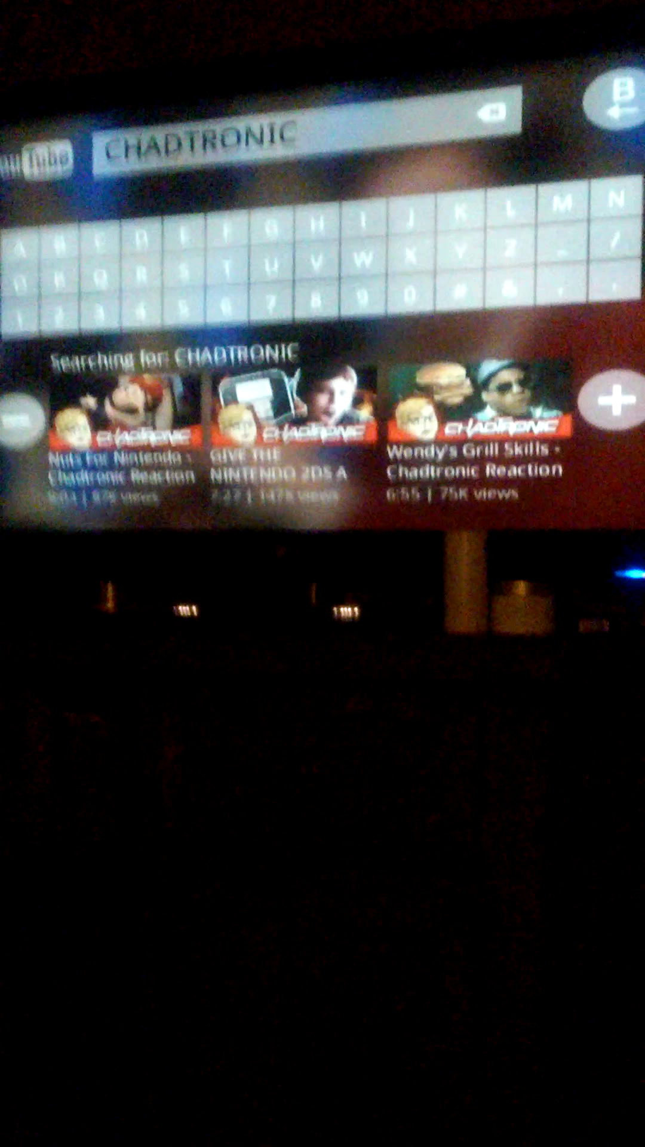
Start playing 'GIVE THE NINTENDO 2DS A CHANCE' from the CHADTRONIC search results
{"action": "left_click", "coordinate": [282, 439]}
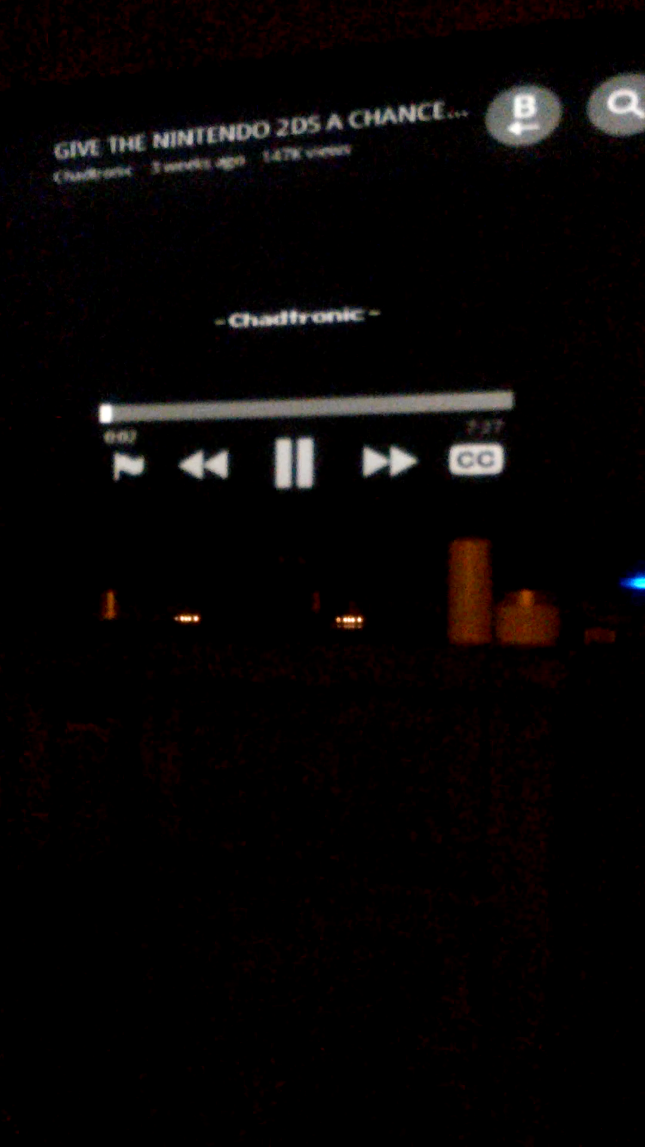